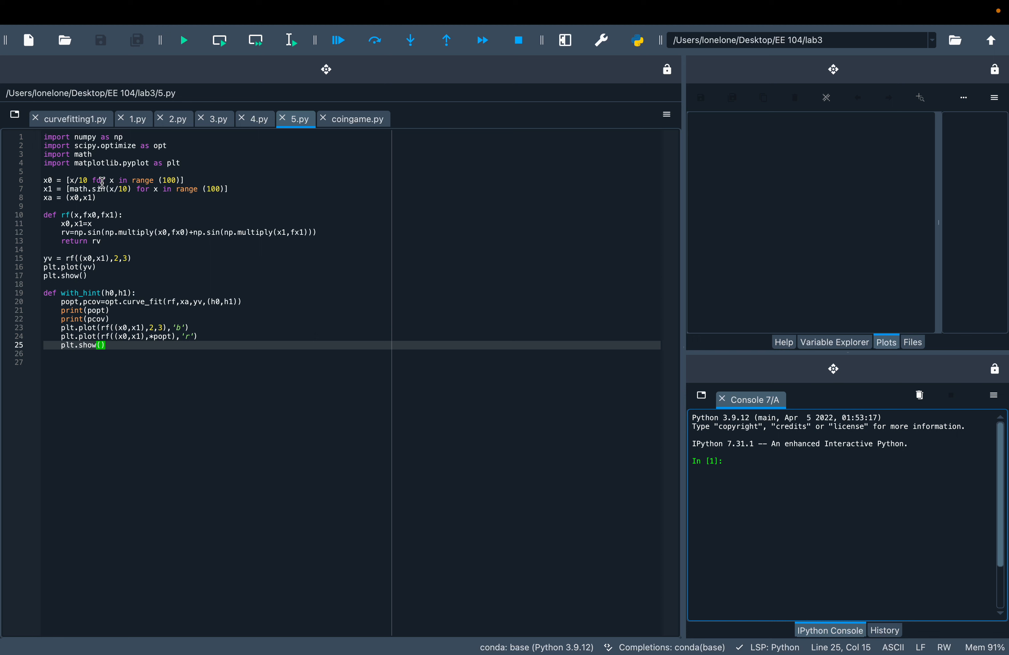
mouse_move(108, 191)
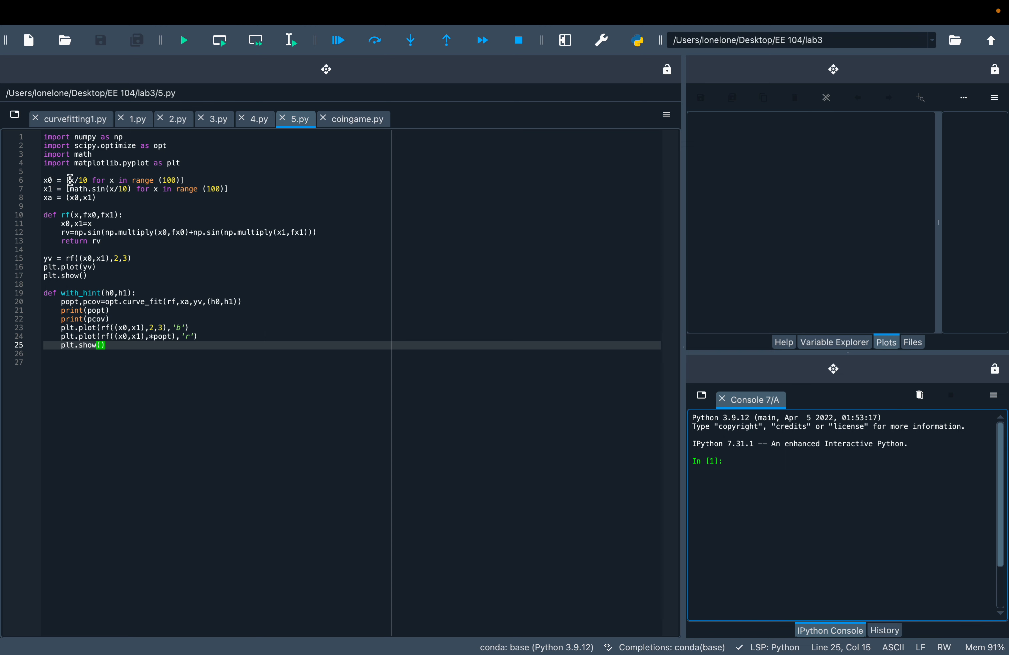
mouse_move(111, 180)
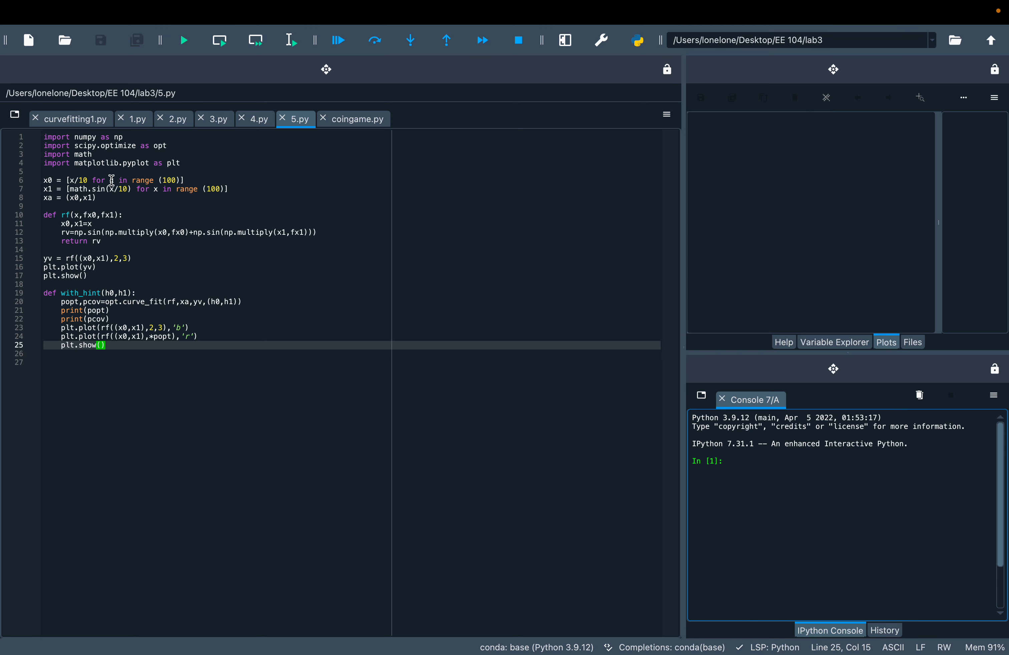
mouse_move(122, 189)
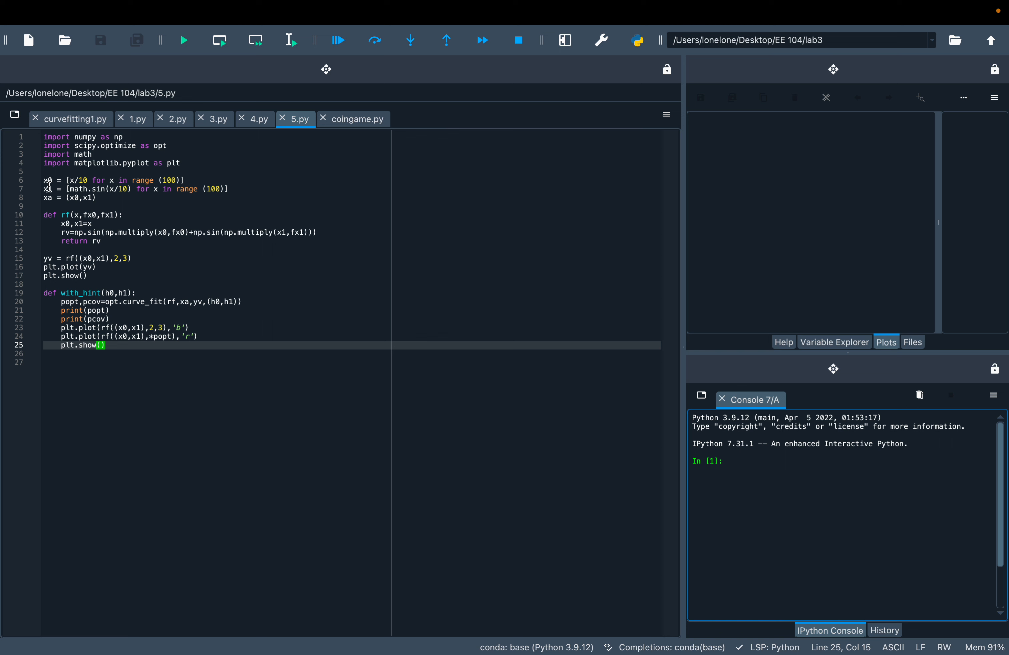
mouse_move(58, 211)
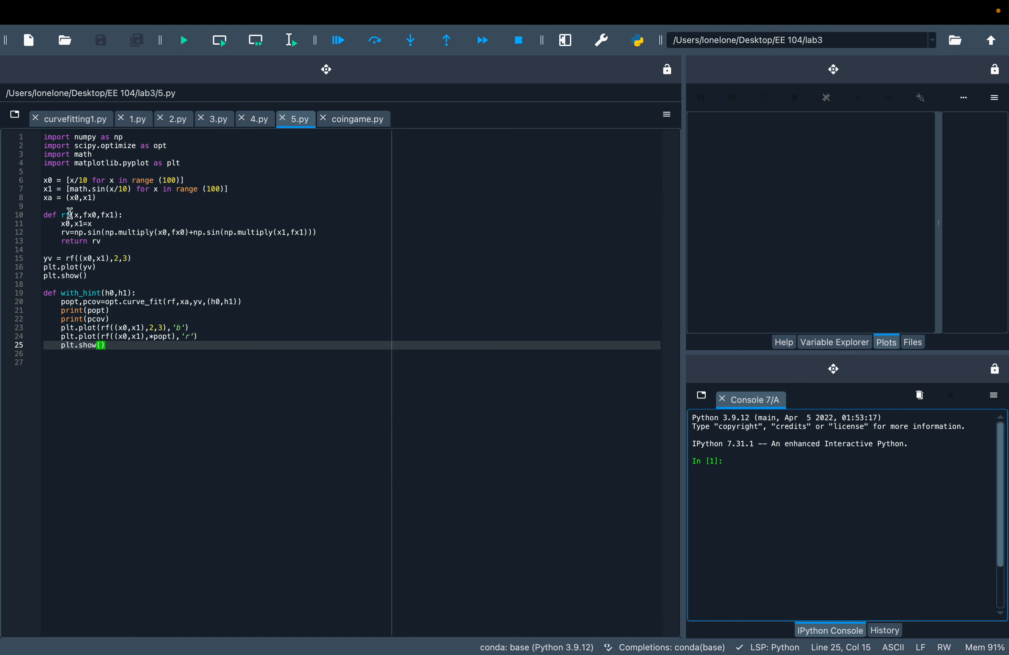
- Run the curve-fitting script so with_hint is defined in the console
left_click(106, 215)
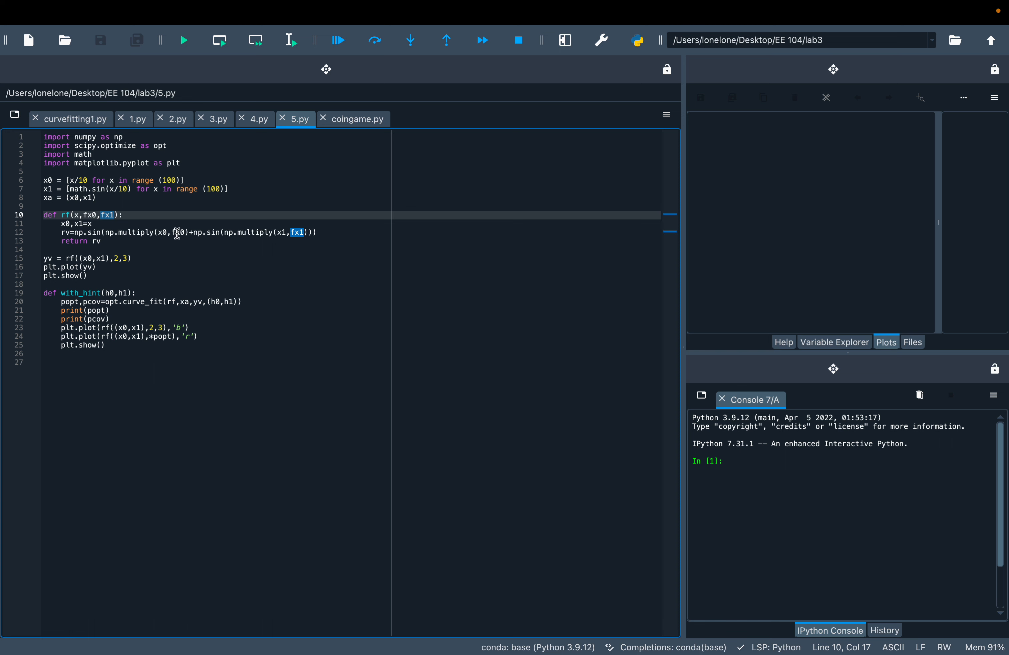
mouse_move(199, 236)
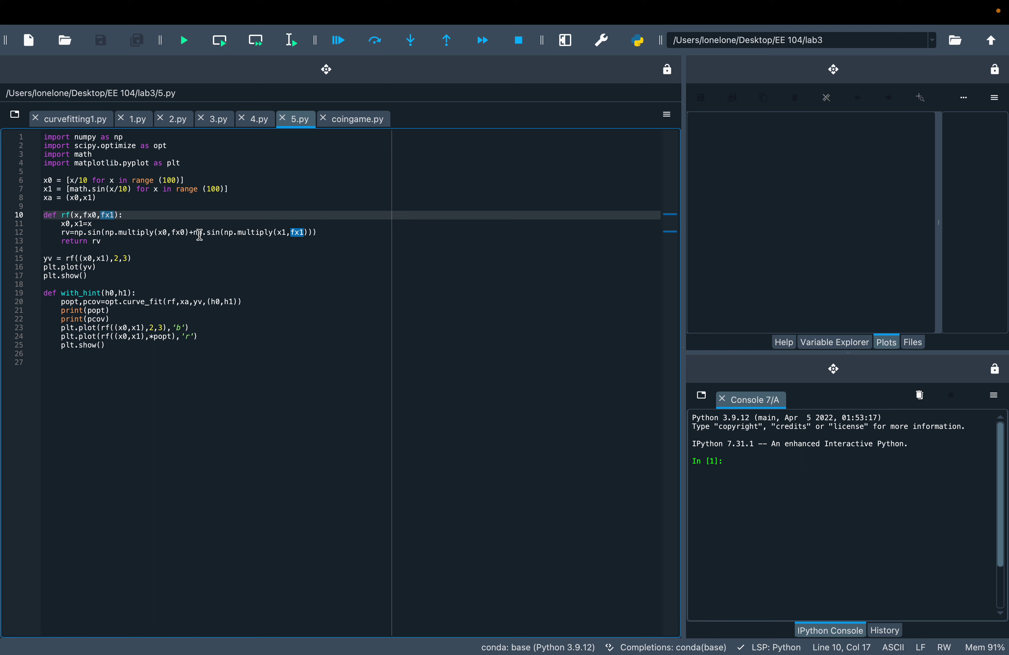
mouse_move(229, 232)
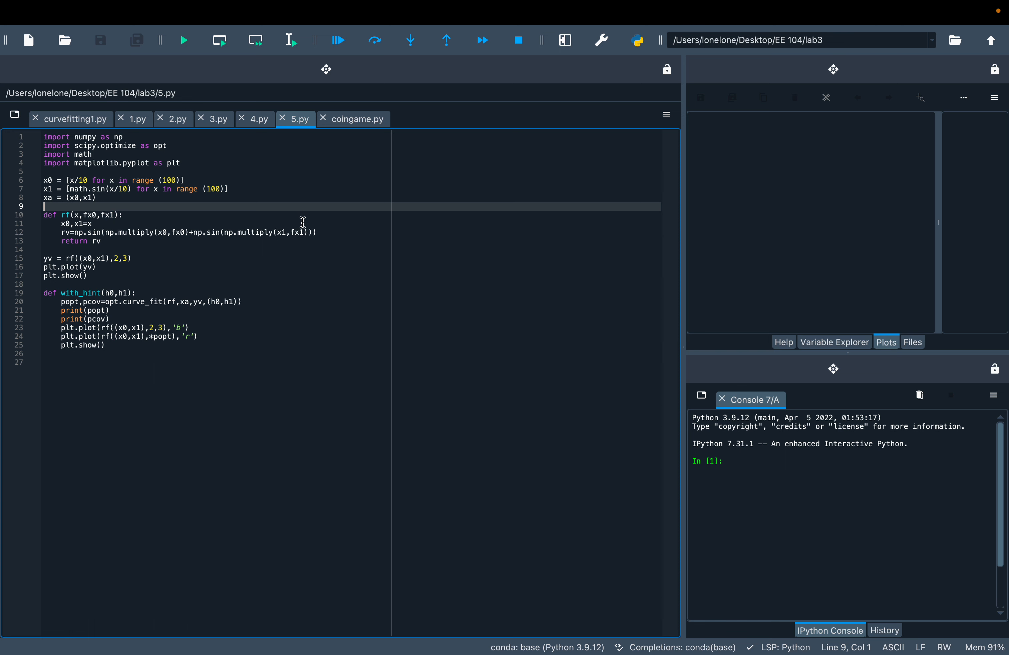
mouse_move(79, 250)
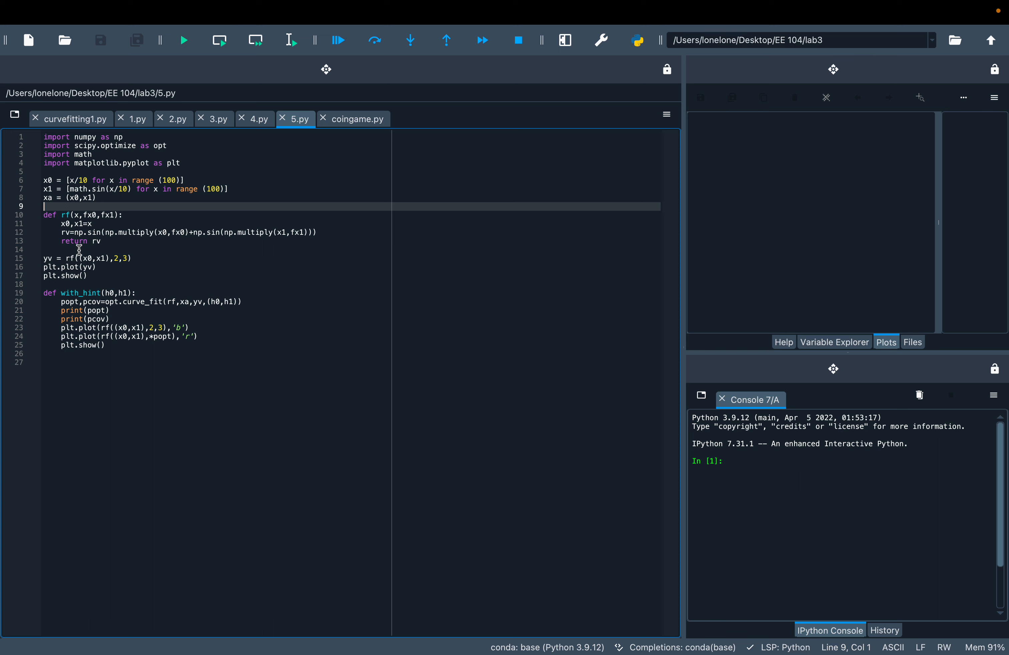
mouse_move(110, 264)
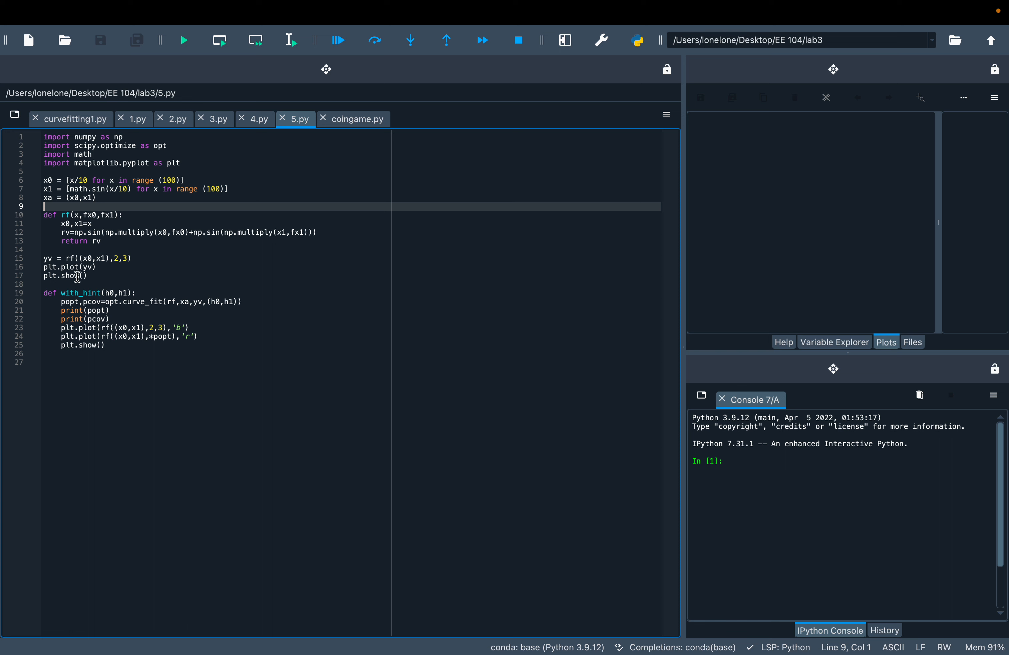
mouse_move(95, 281)
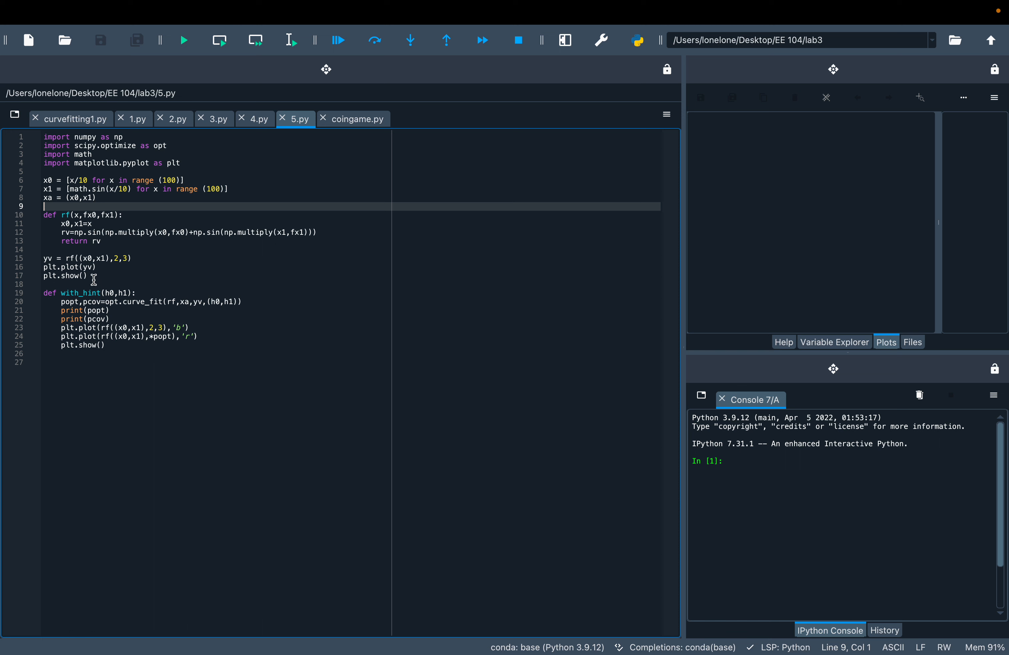
mouse_move(81, 296)
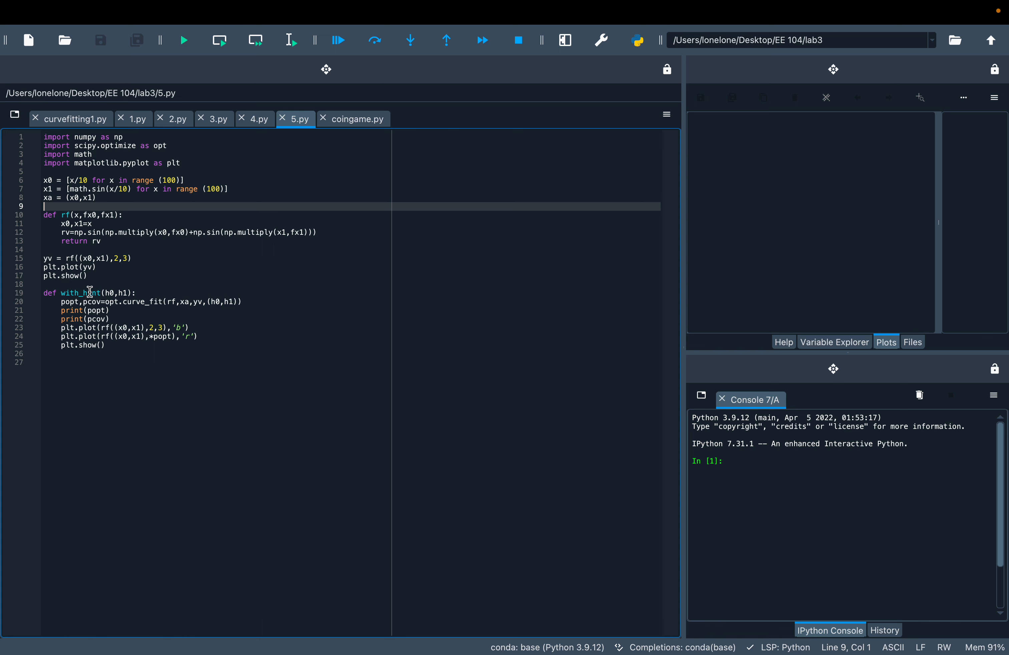
mouse_move(128, 293)
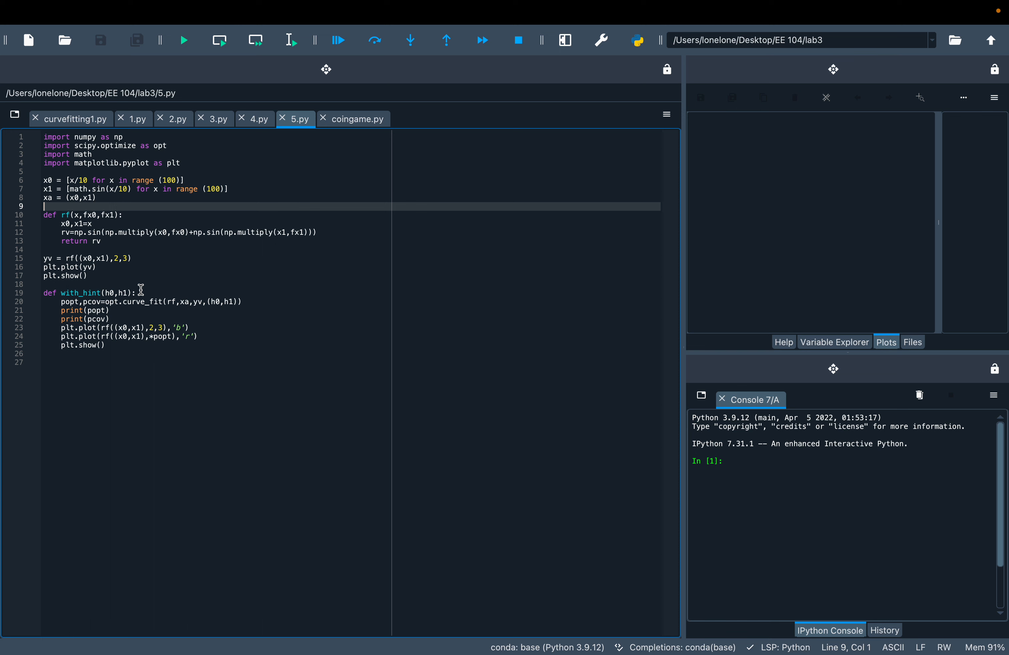
mouse_move(85, 158)
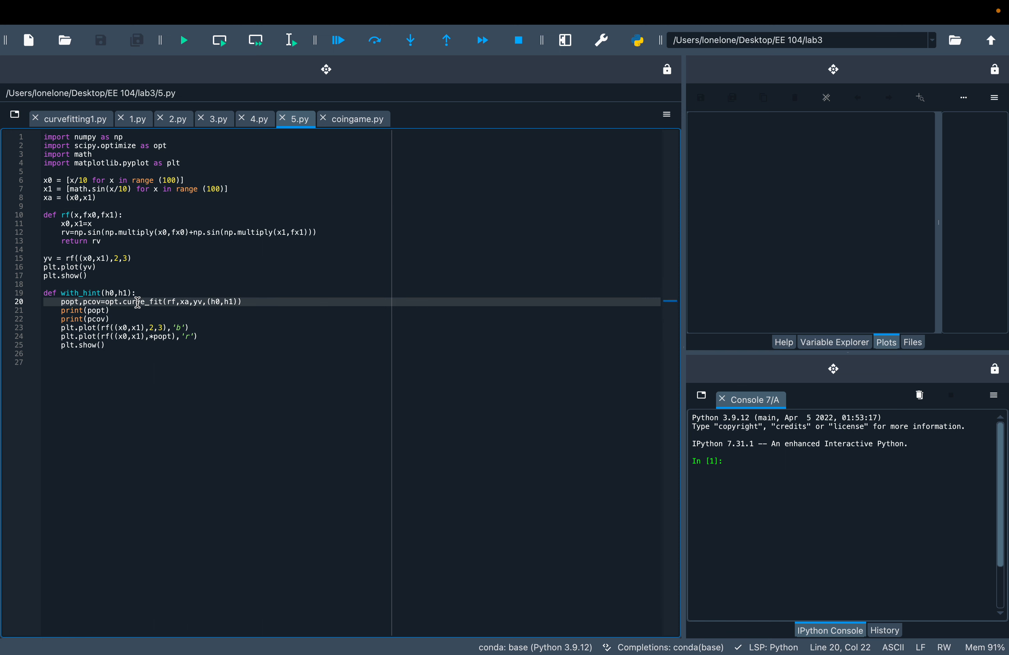
mouse_move(175, 302)
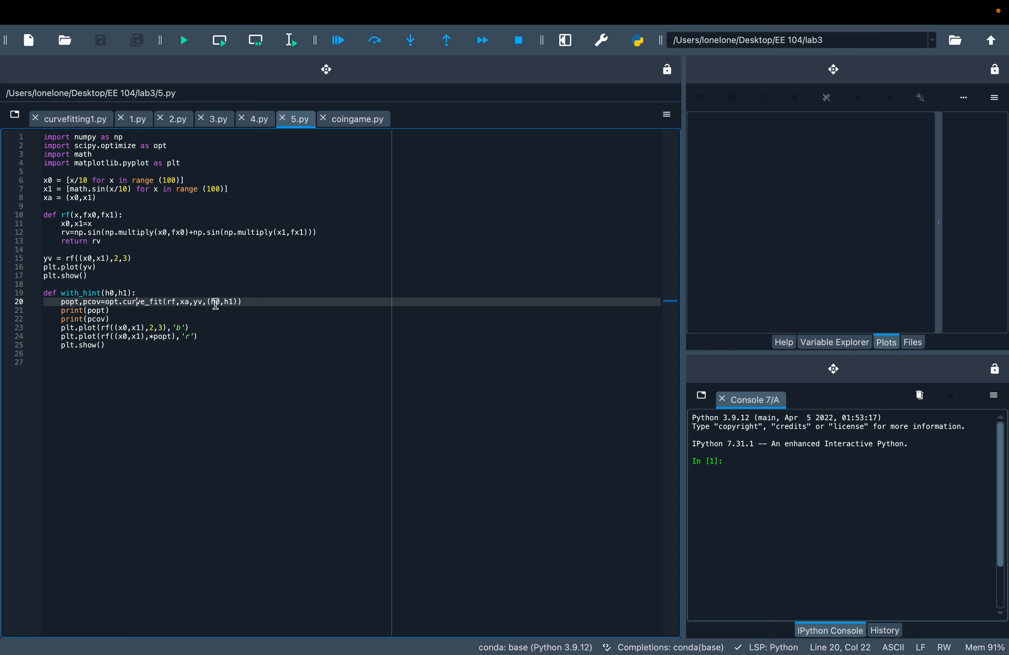
double_click(215, 301)
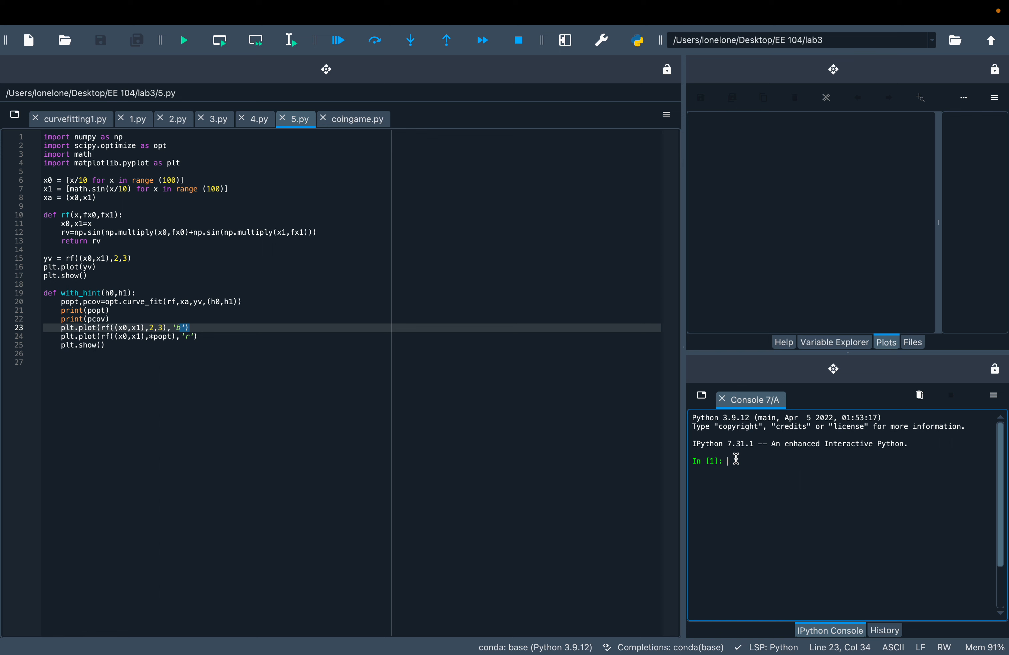
mouse_move(86, 361)
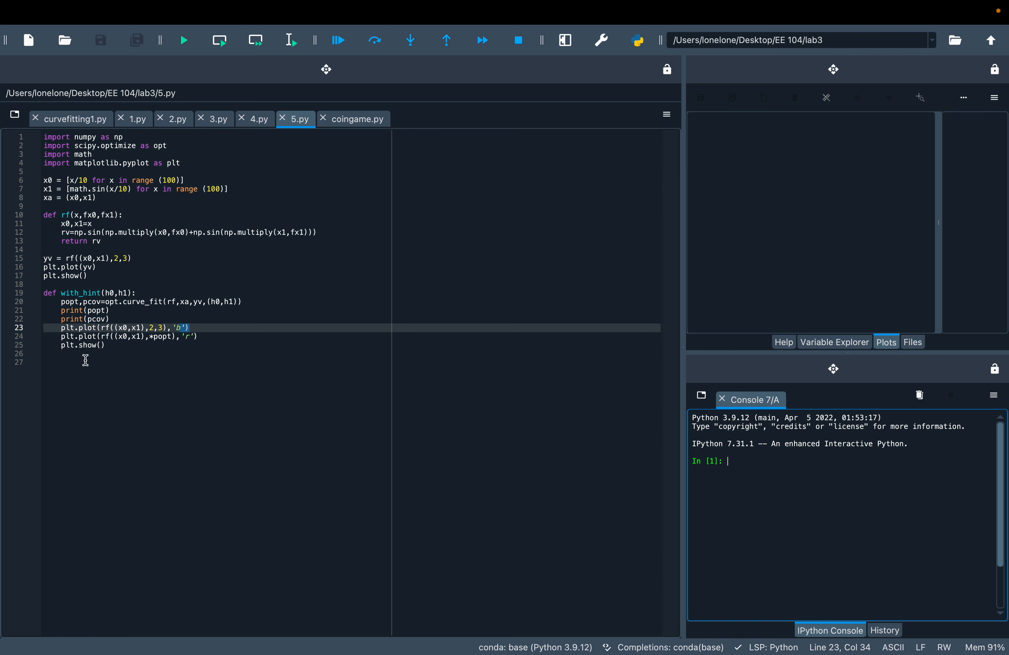
mouse_move(541, 376)
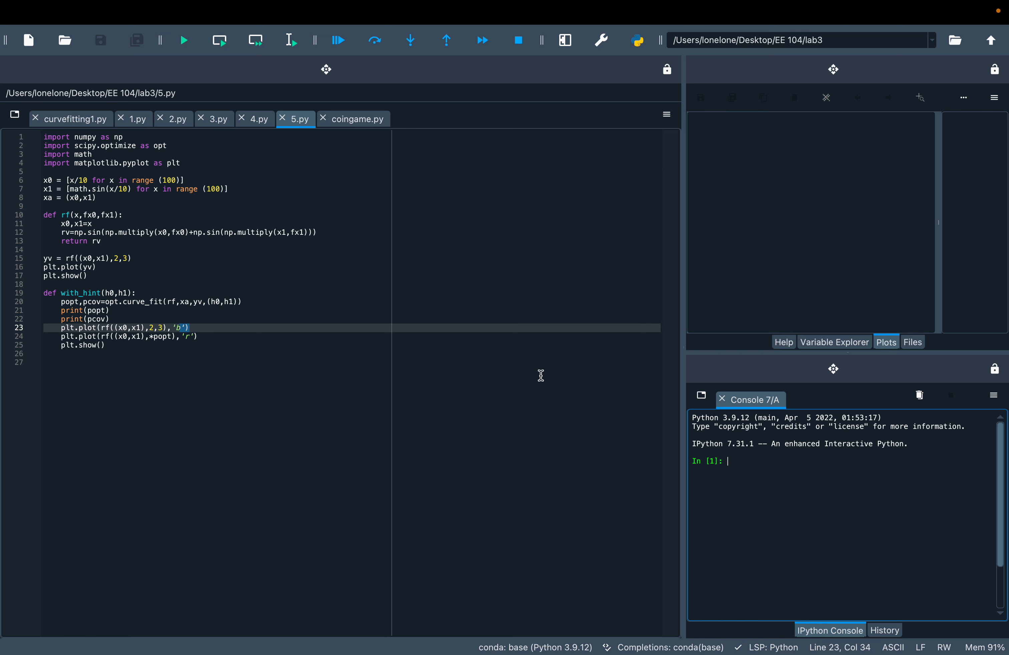
left_click(184, 40)
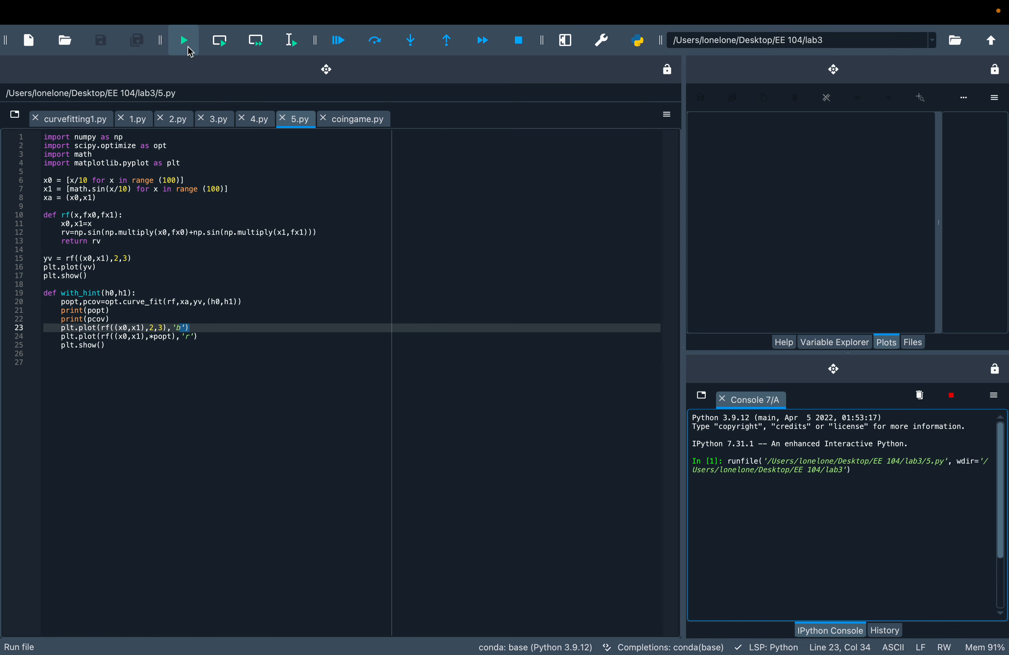
left_click(184, 40)
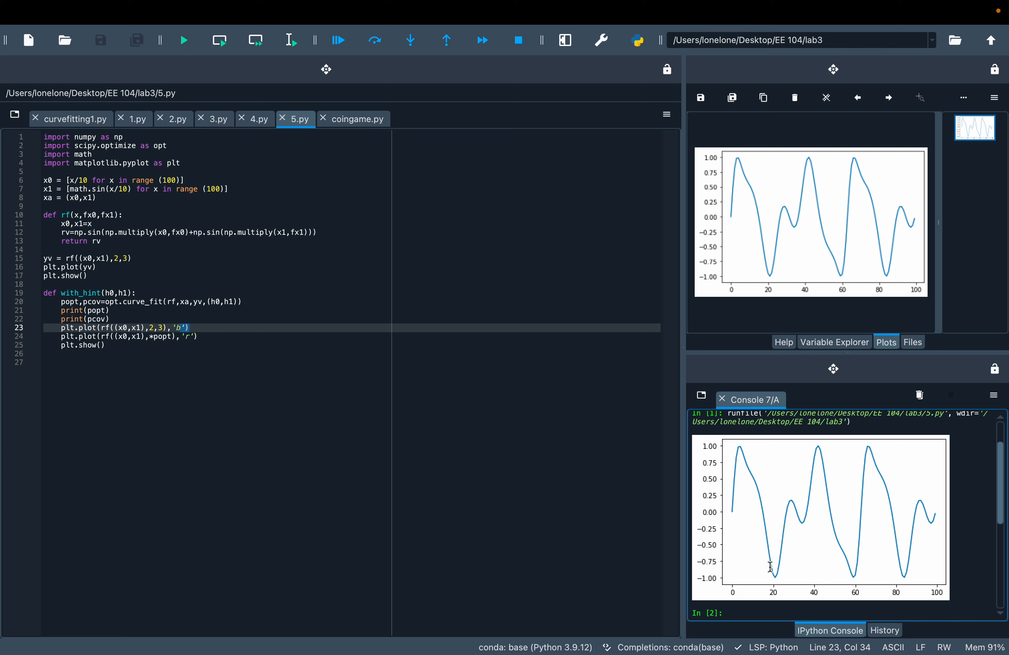
mouse_move(856, 557)
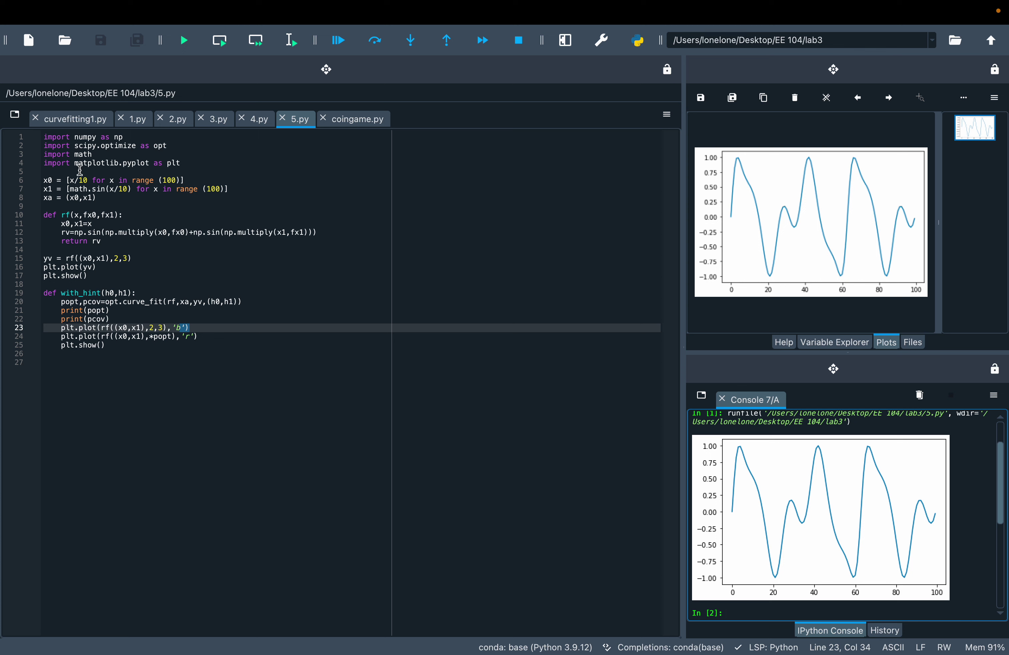
mouse_move(612, 613)
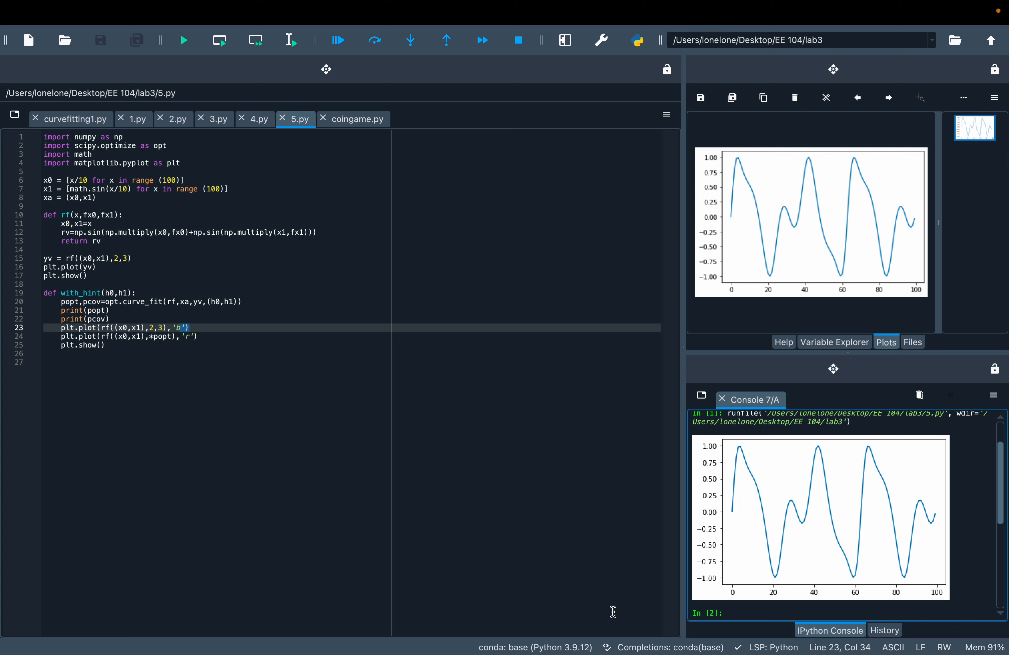
- Call with_hint(...) in the IPython console to overlay a red fit on the blue data
type("with_hint")
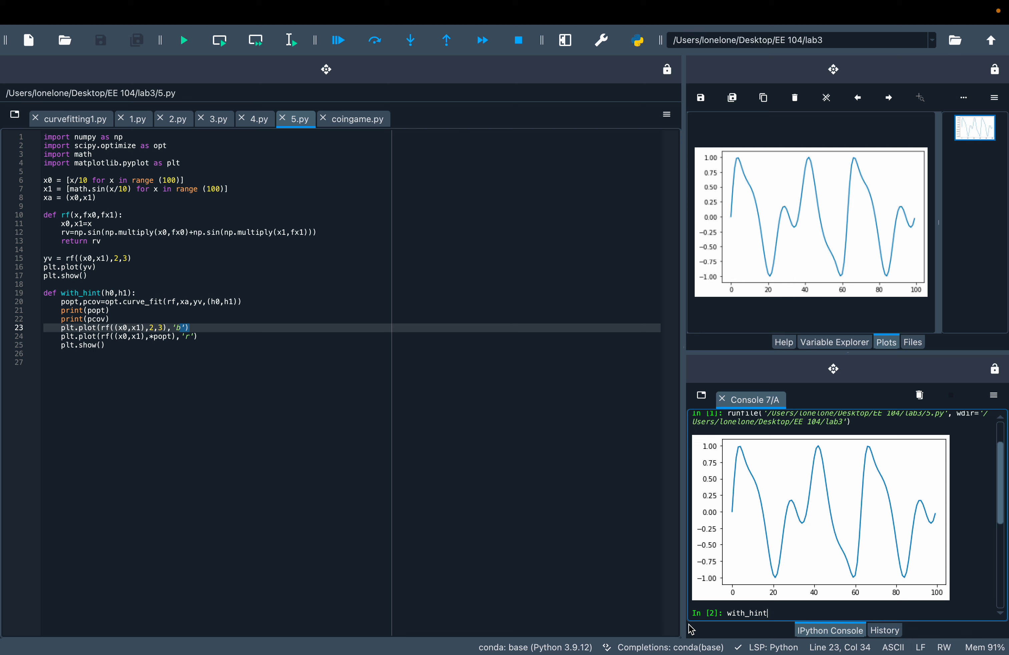
type("()")
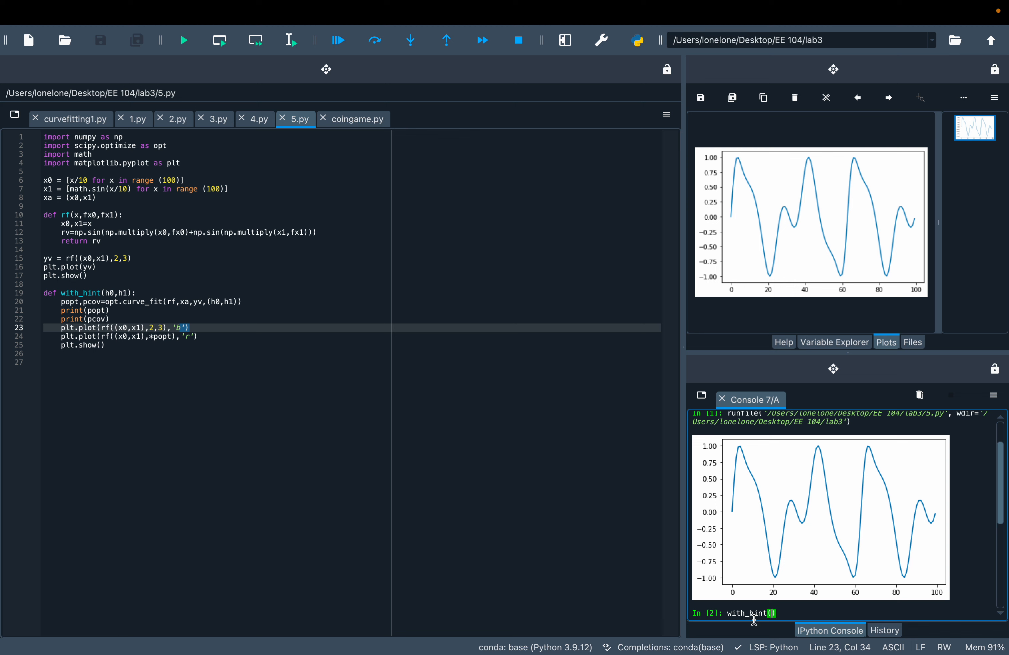
key("Return")
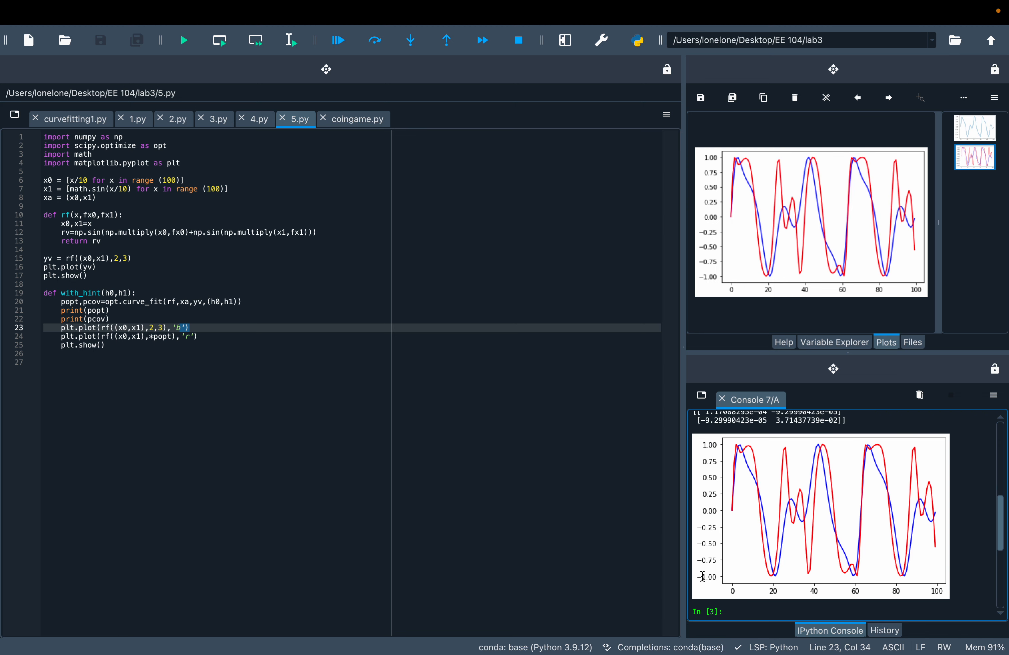
mouse_move(767, 525)
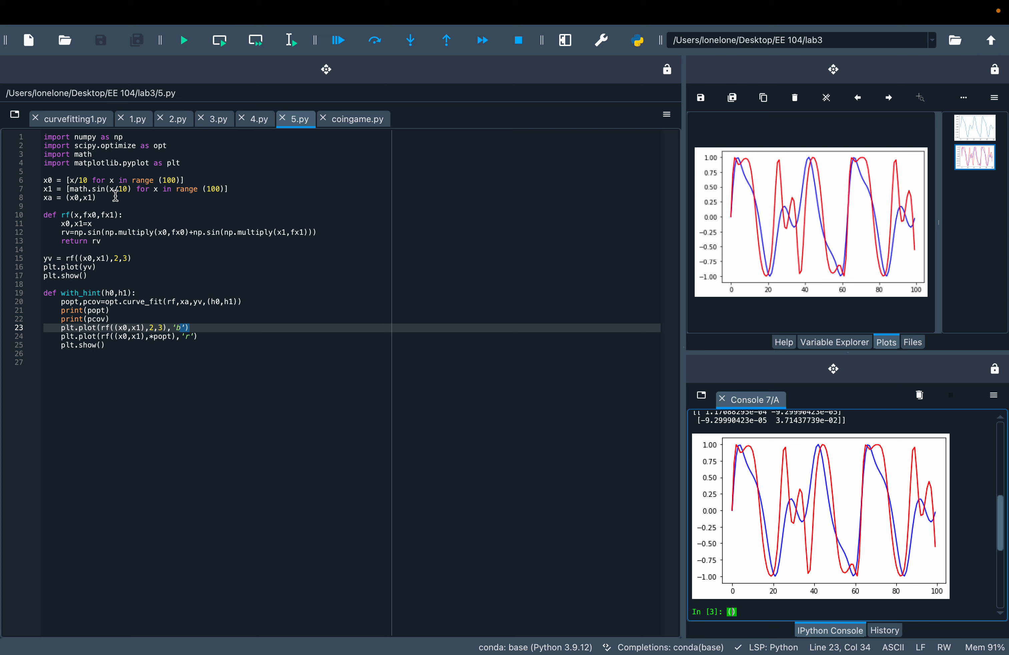
- Call with_hint(5,5) and with_hint(10,10), plotting faster-oscillating red fits
type("(5,5)")
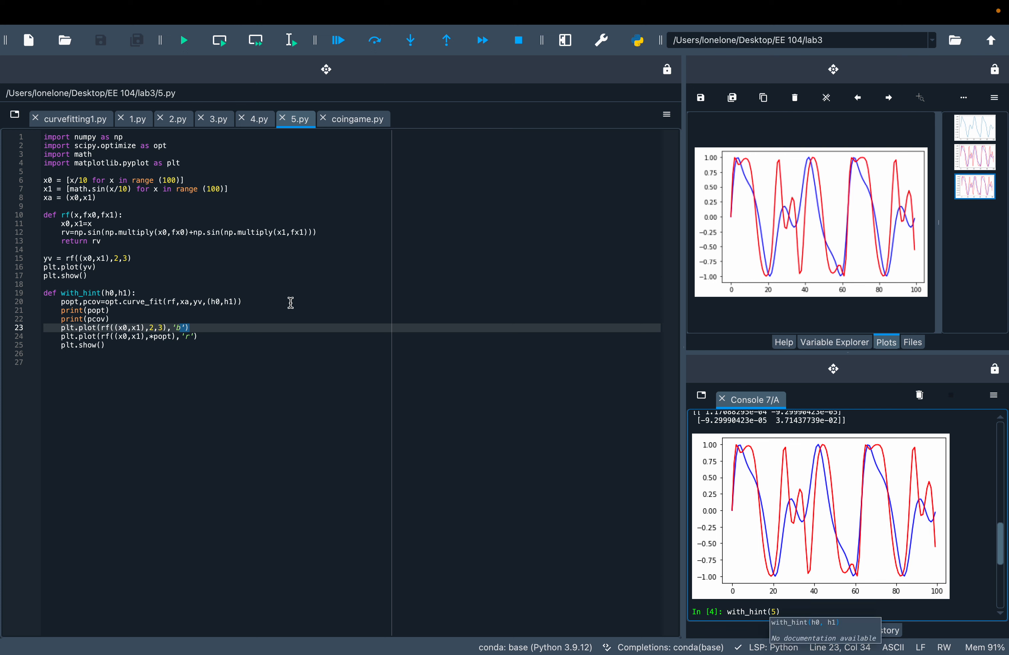
type(",5")
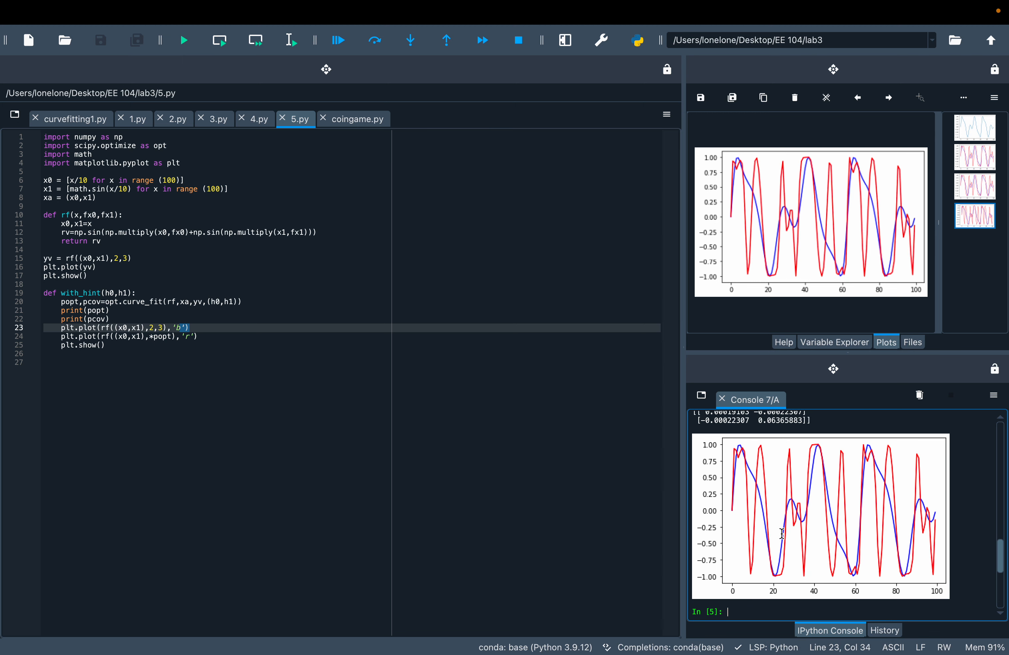
mouse_move(788, 571)
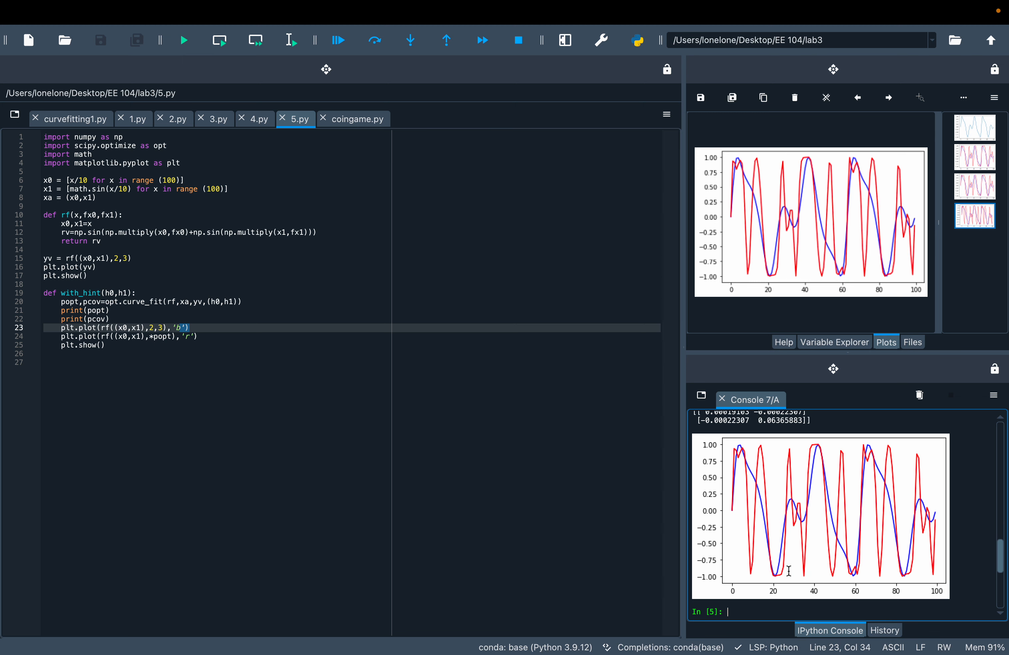
type("with_hint(5,5)")
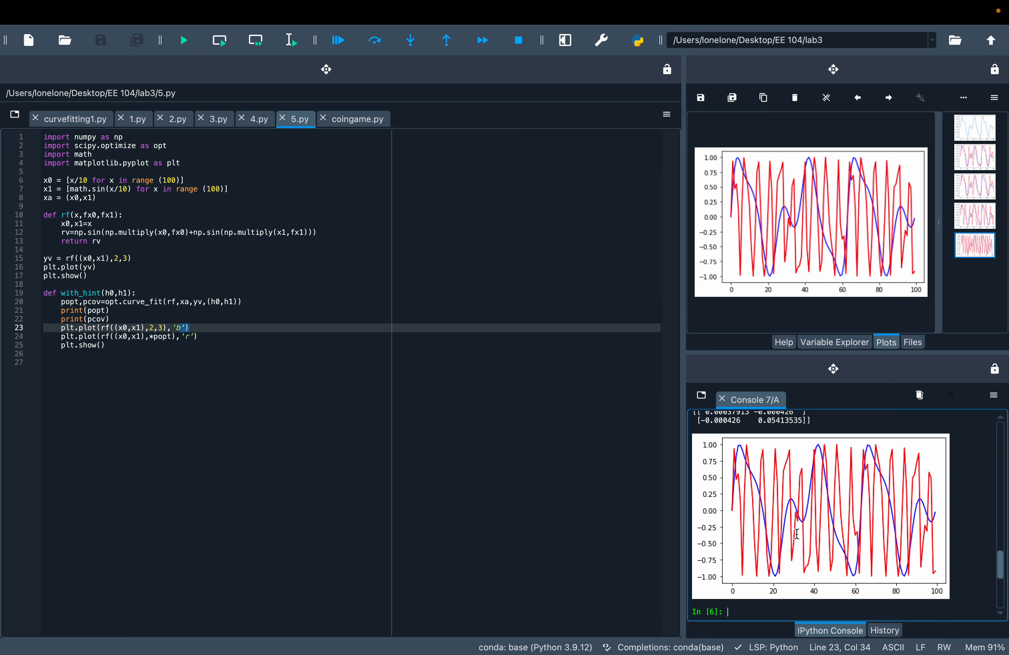
mouse_move(757, 541)
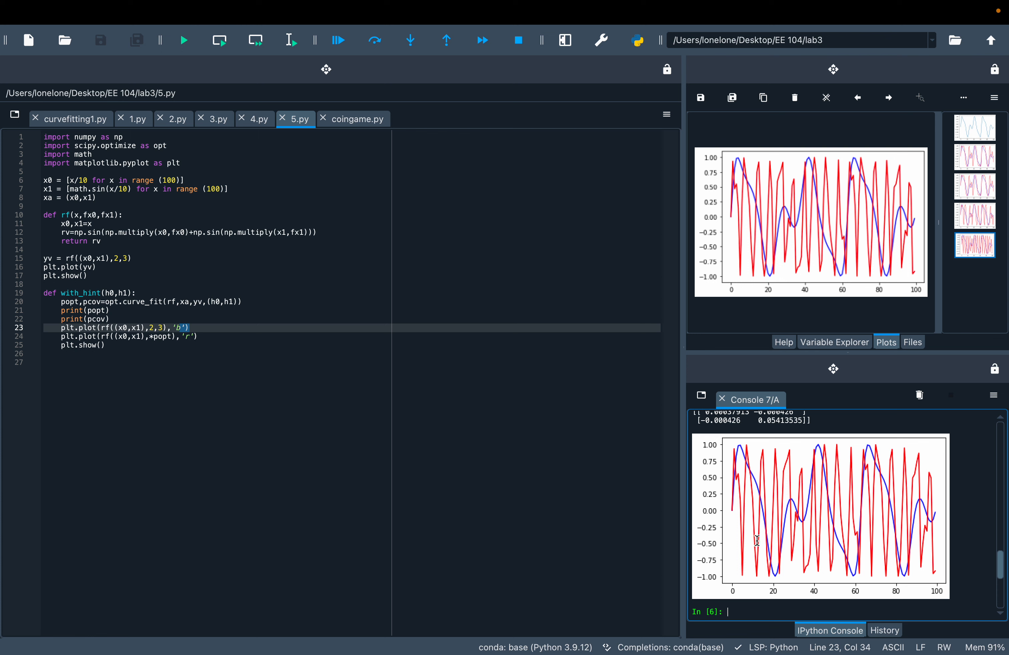
mouse_move(744, 577)
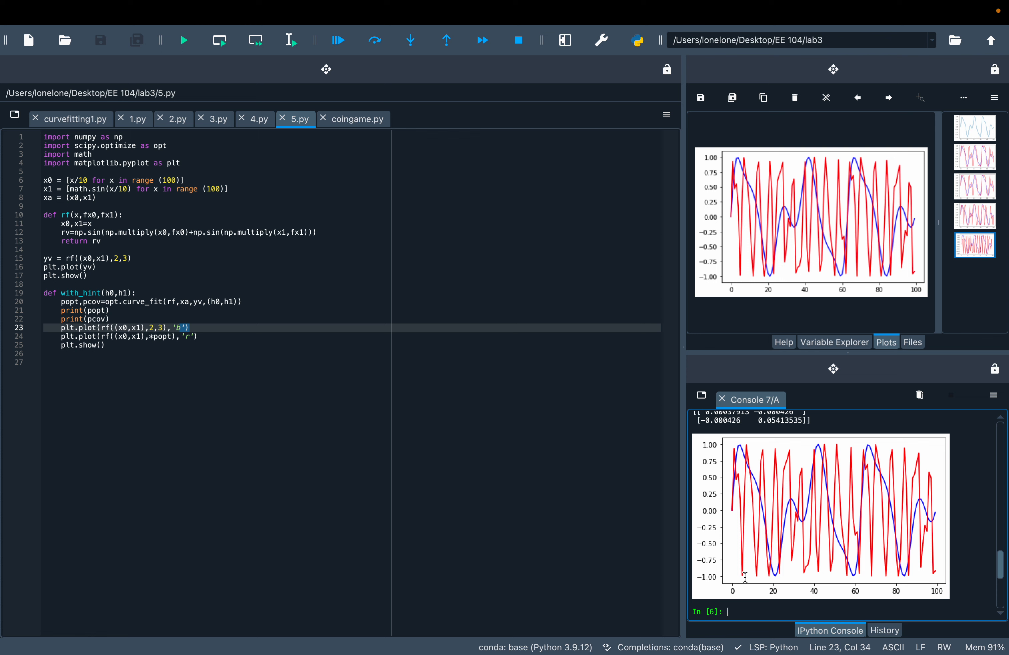
mouse_move(799, 467)
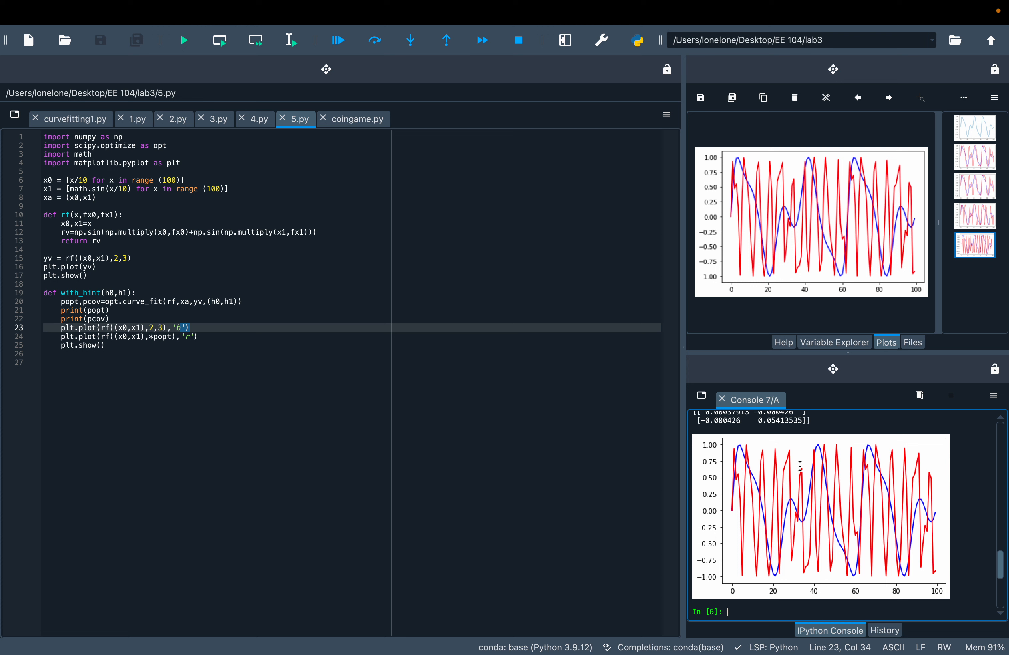
type("with_hint(10,10)")
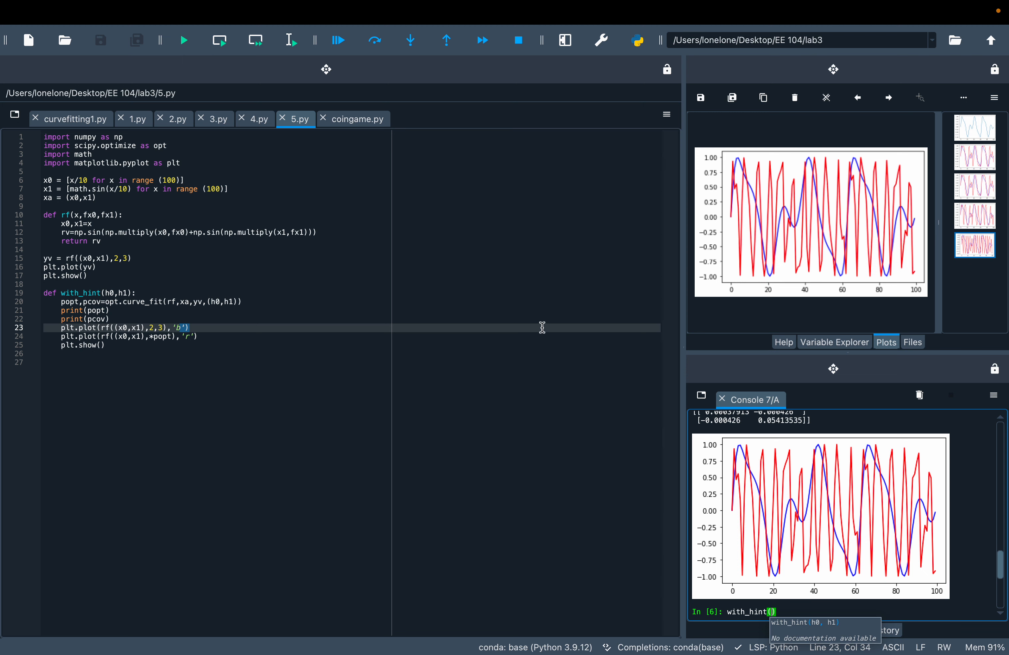
mouse_move(163, 323)
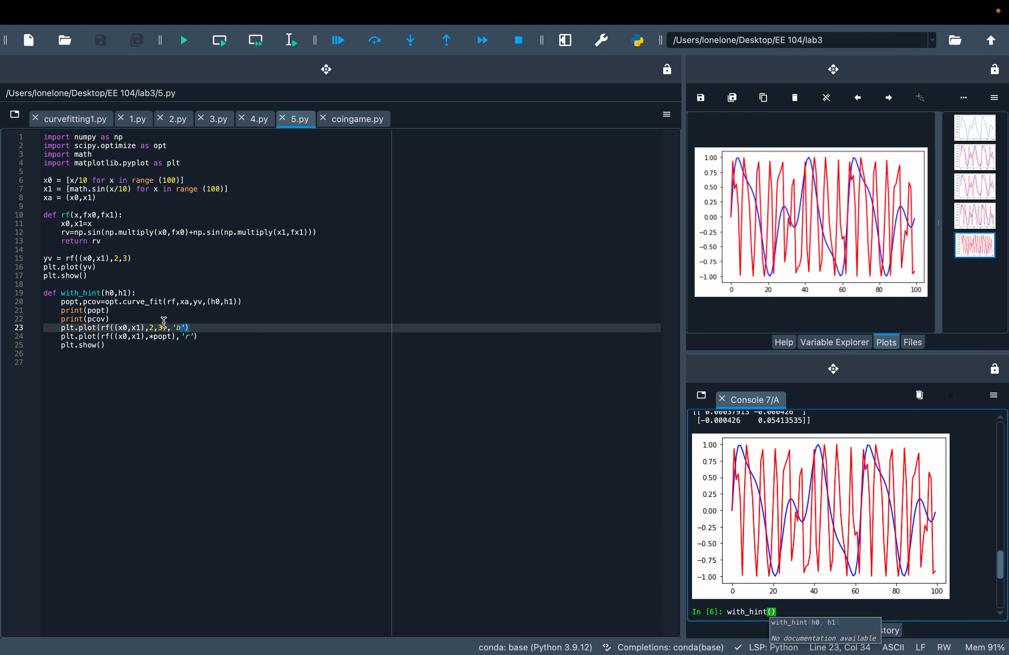
- Run with_hint(2,3), returning [2. 3.] with the red fit exactly covering the data
key("Return")
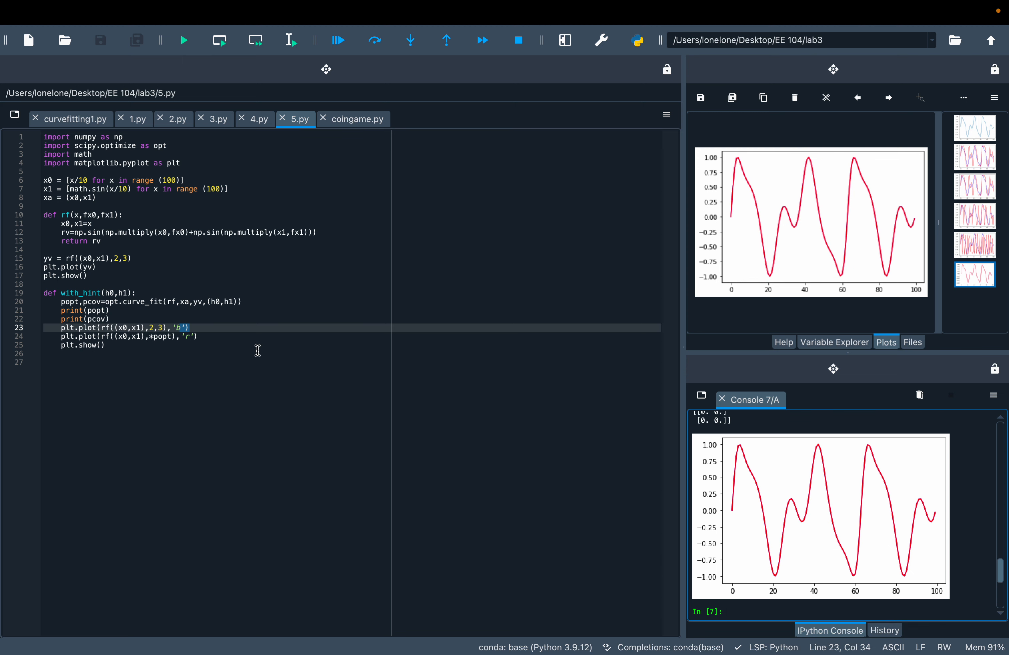
mouse_move(737, 480)
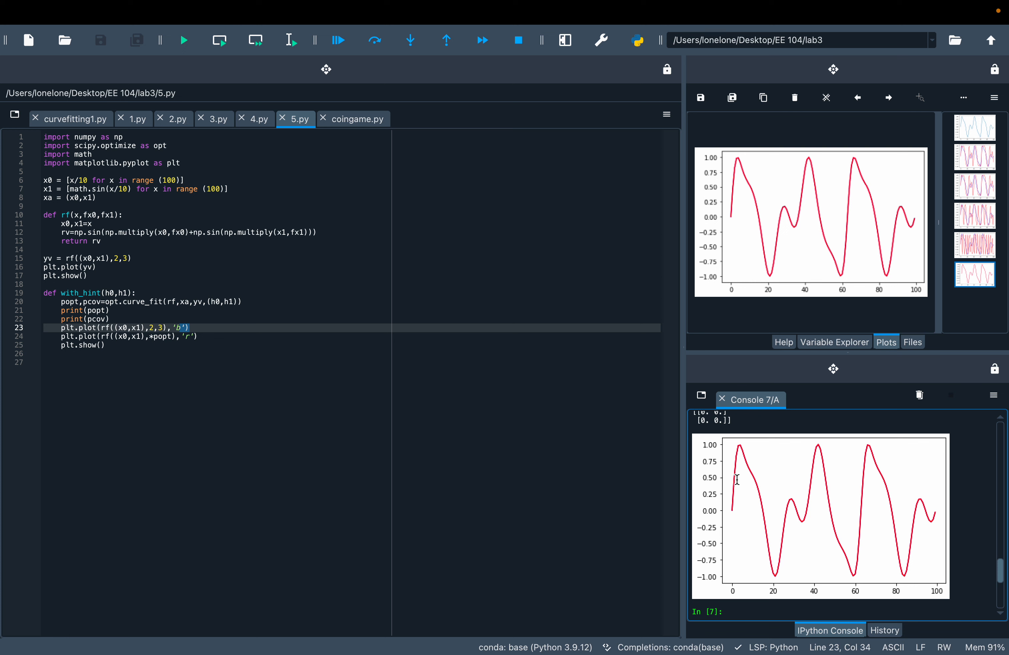
mouse_move(326, 376)
type("with_hint(2,3)")
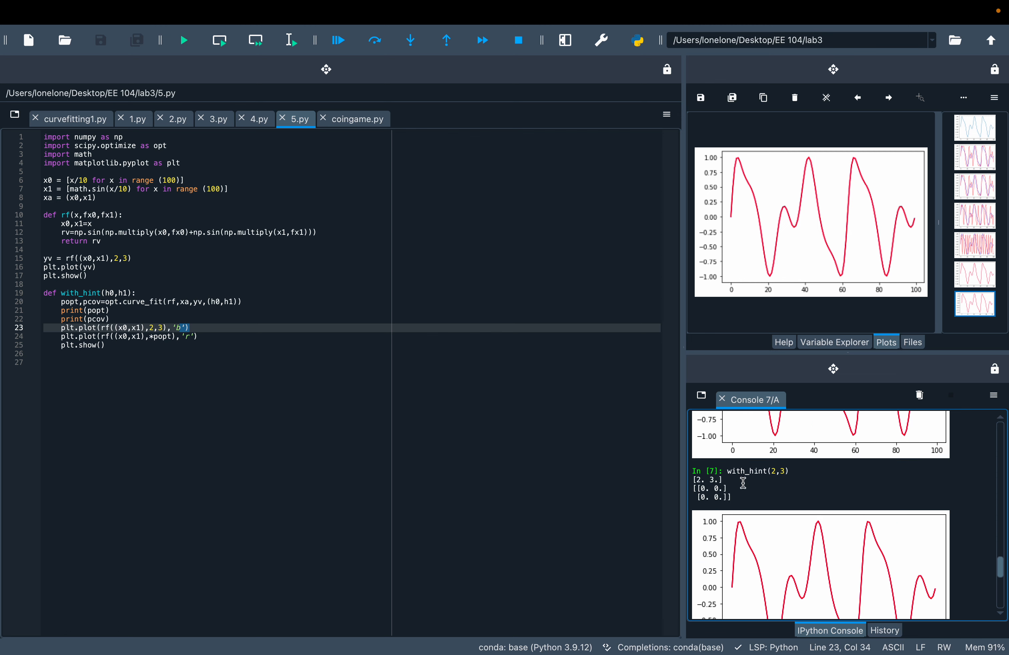
scroll("down", 3)
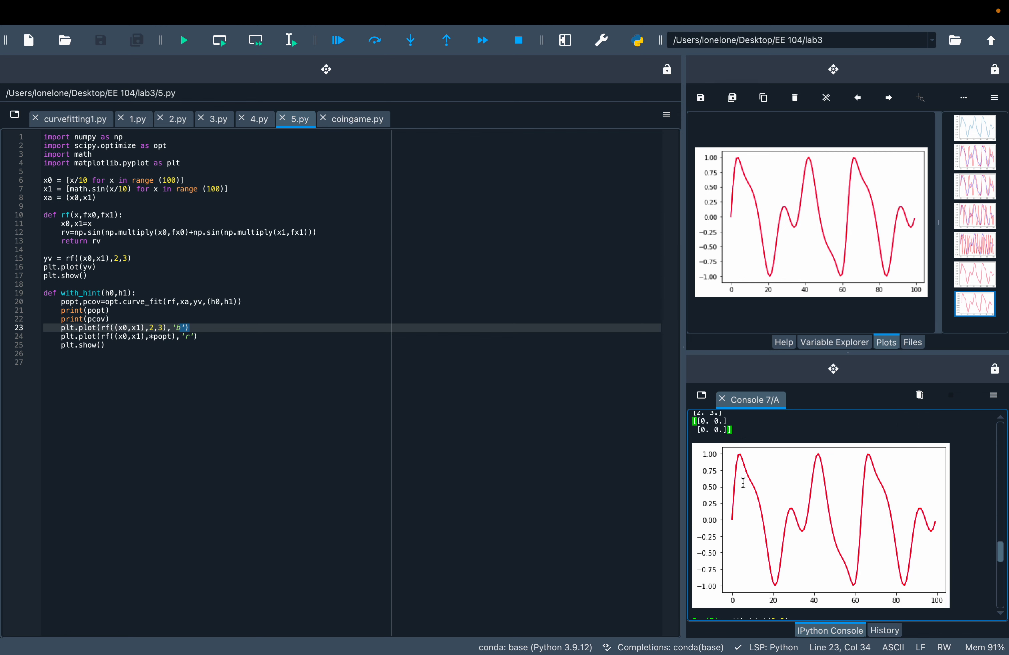